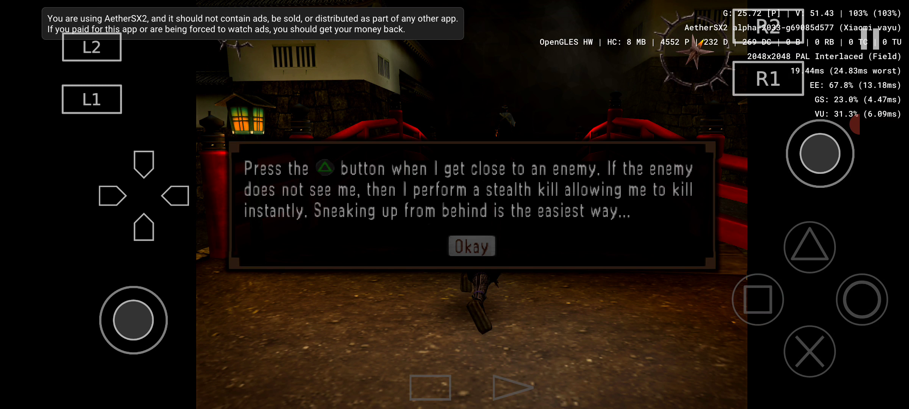
# Step: Dismiss the stealth-kill tip and move the ninja across the courtyard toward the guard
pyautogui.click(471, 246)
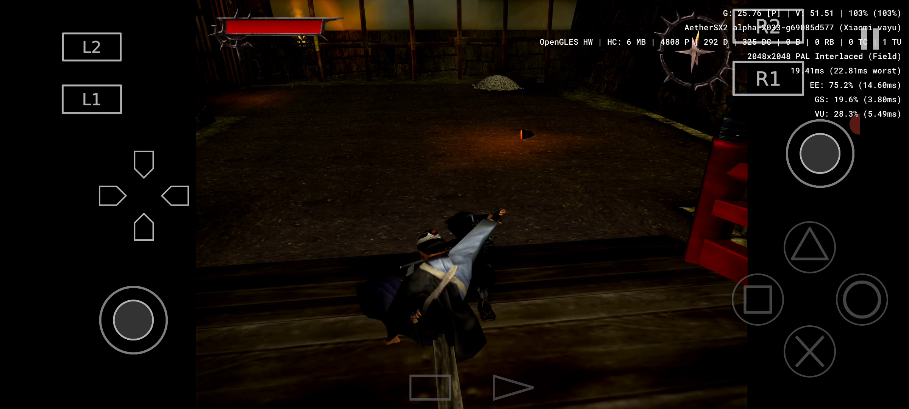
pyautogui.moveTo(133, 320); pyautogui.dragTo(120, 288)
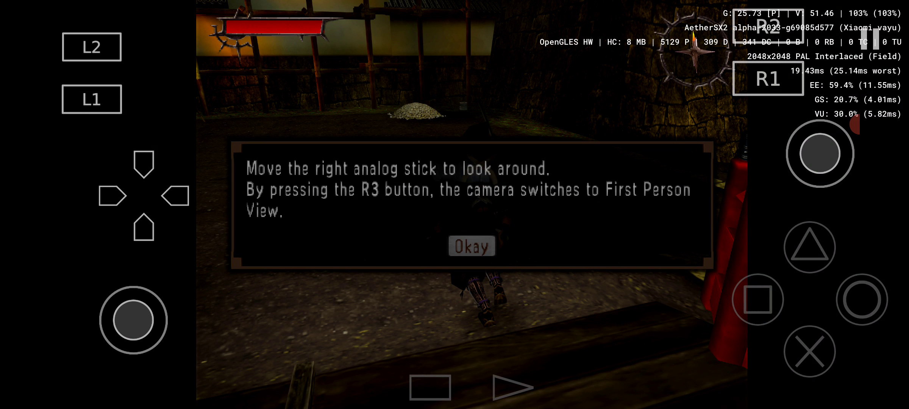
# Step: Close the tip about looking around and first-person view
pyautogui.click(471, 246)
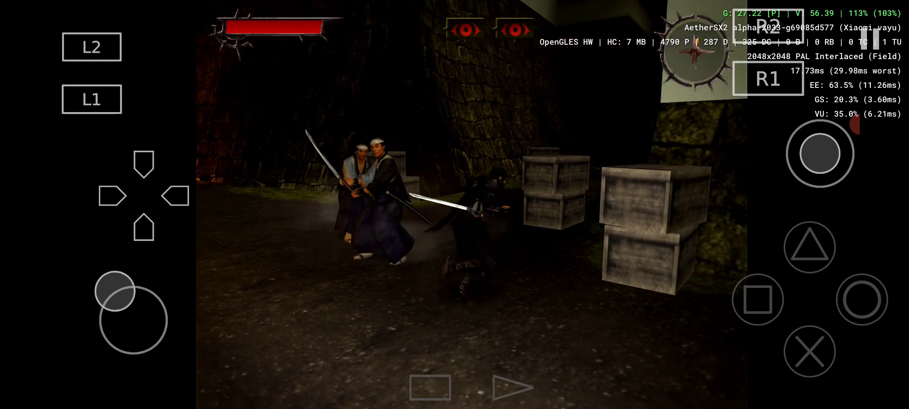
# Step: Slash the attacking guards near the crates, including the one crouching by the wall
pyautogui.click(756, 299)
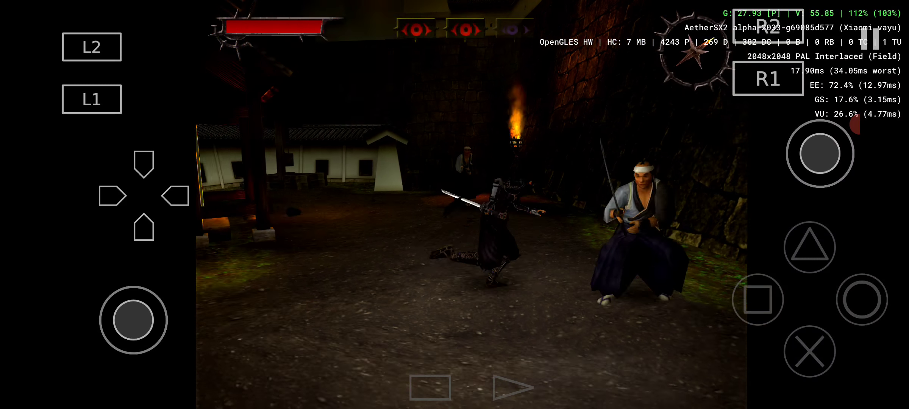
pyautogui.click(759, 300)
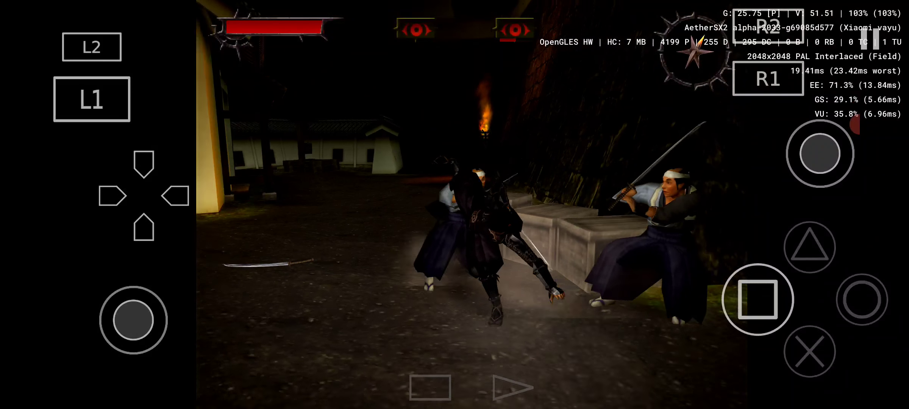
pyautogui.click(758, 300)
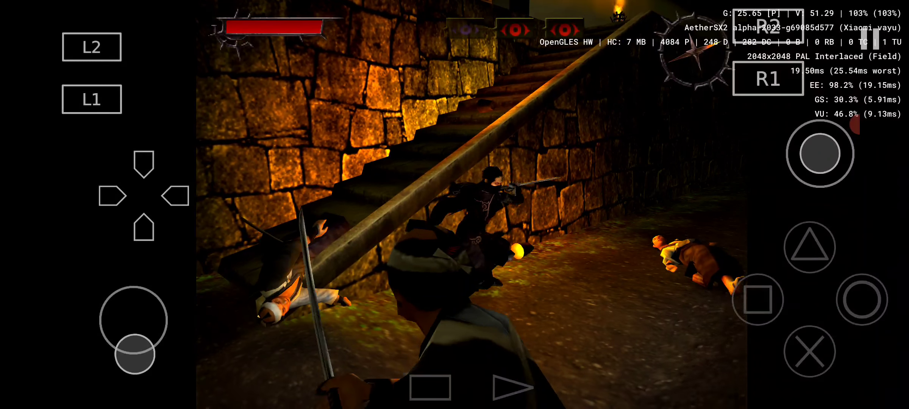
# Step: Slash the guards by the stairway and wall, finishing off the wounded one
pyautogui.click(757, 300)
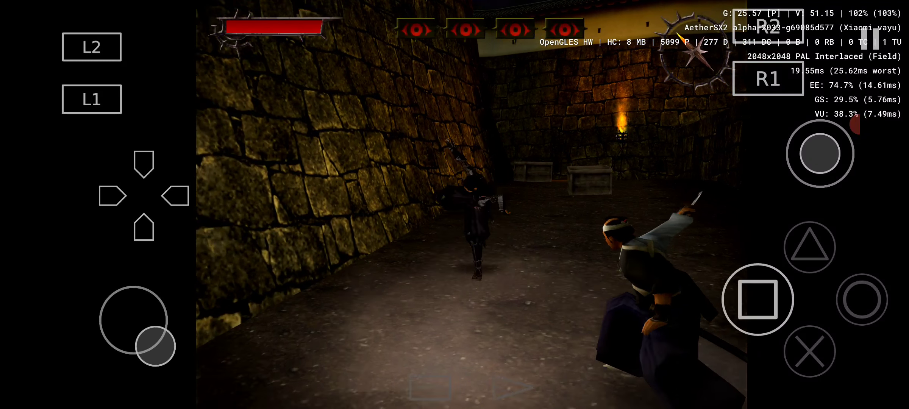
pyautogui.click(91, 99)
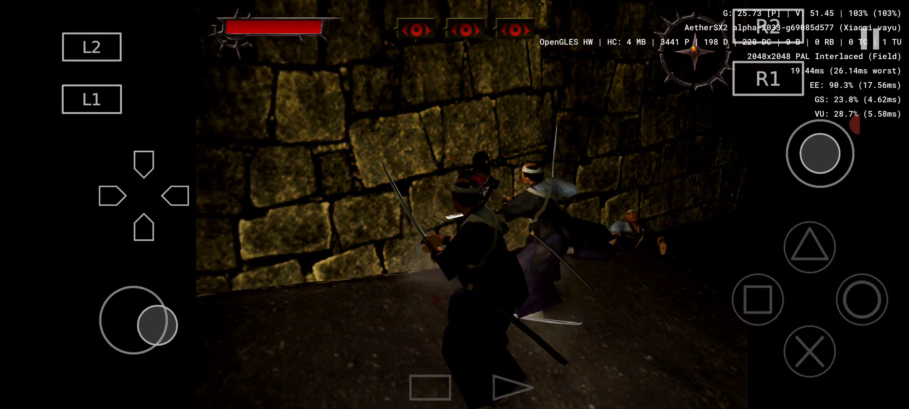
pyautogui.click(758, 299)
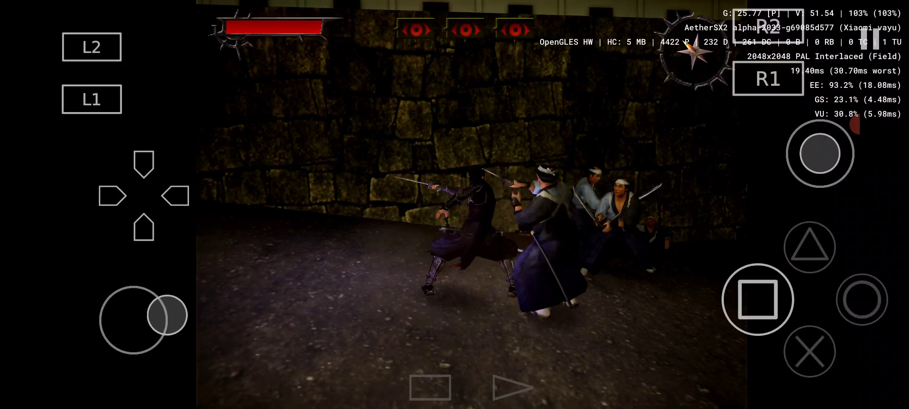
pyautogui.click(756, 299)
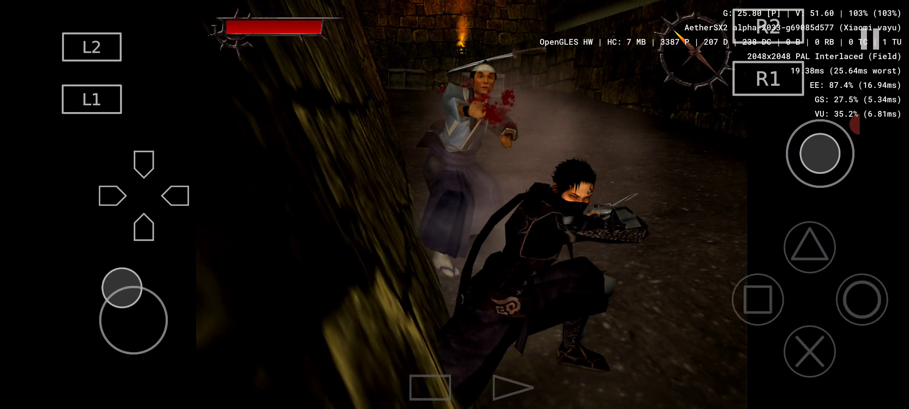
pyautogui.click(758, 299)
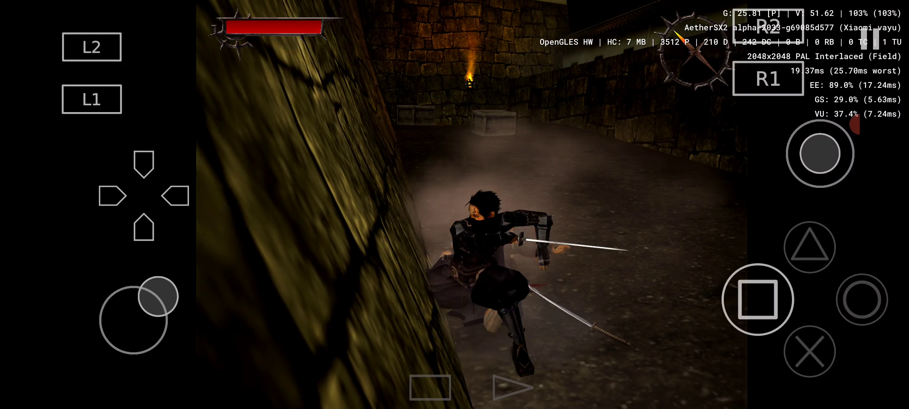